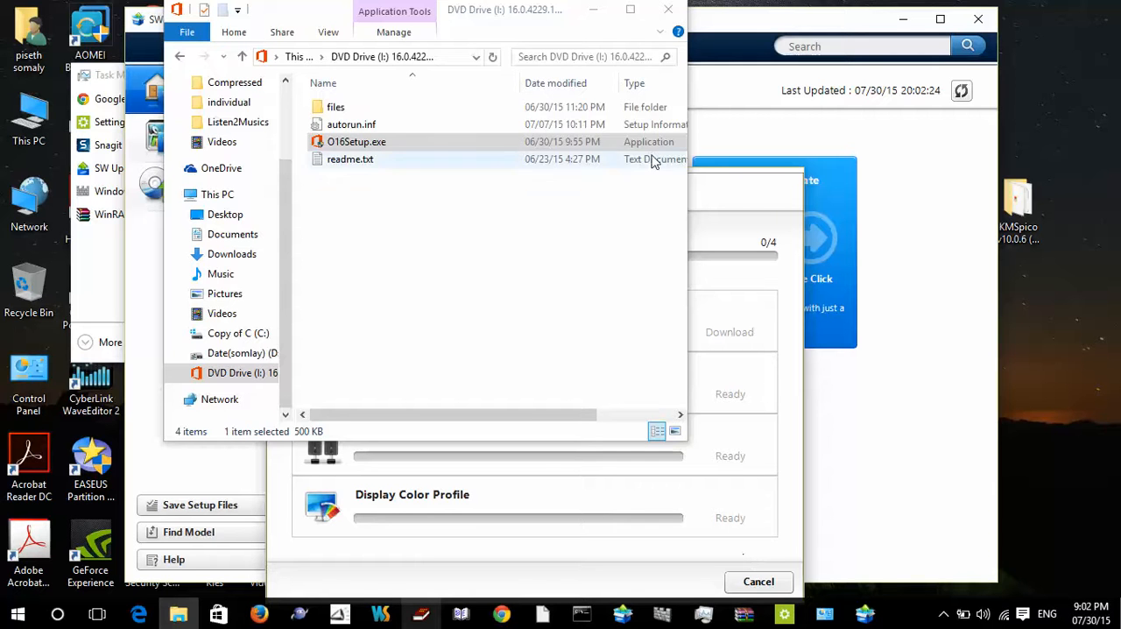
# - Launch O16Setup.exe from the DVD drive to start Office 2016 setup
pyautogui.click(407, 192)
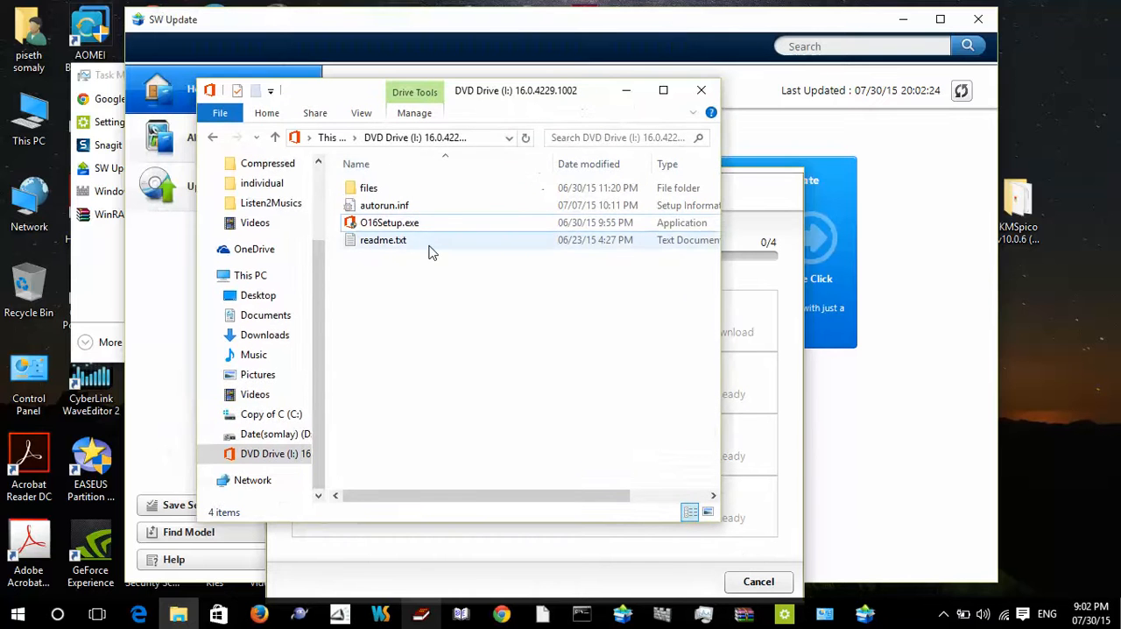
pyautogui.click(389, 223)
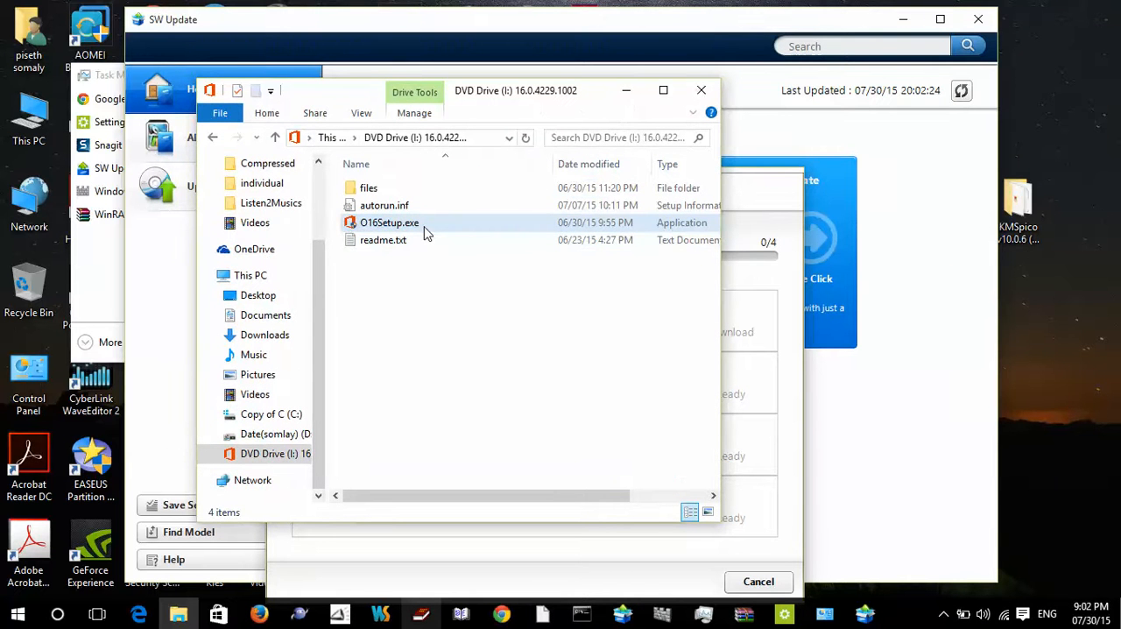
pyautogui.moveTo(424, 231)
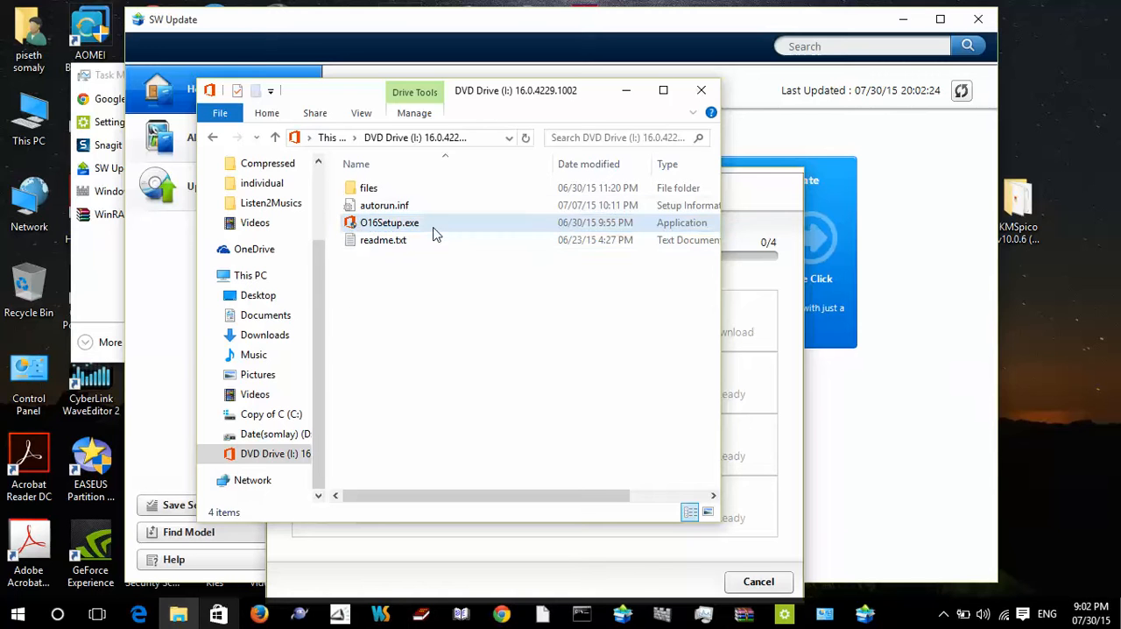
pyautogui.click(389, 221)
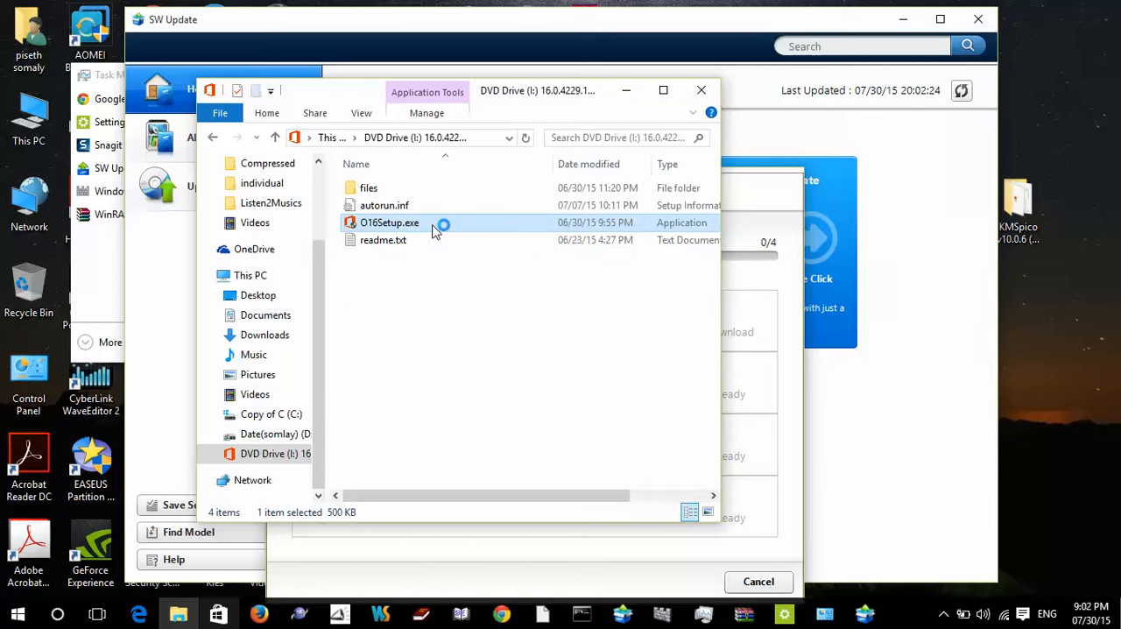
pyautogui.doubleClick(389, 221)
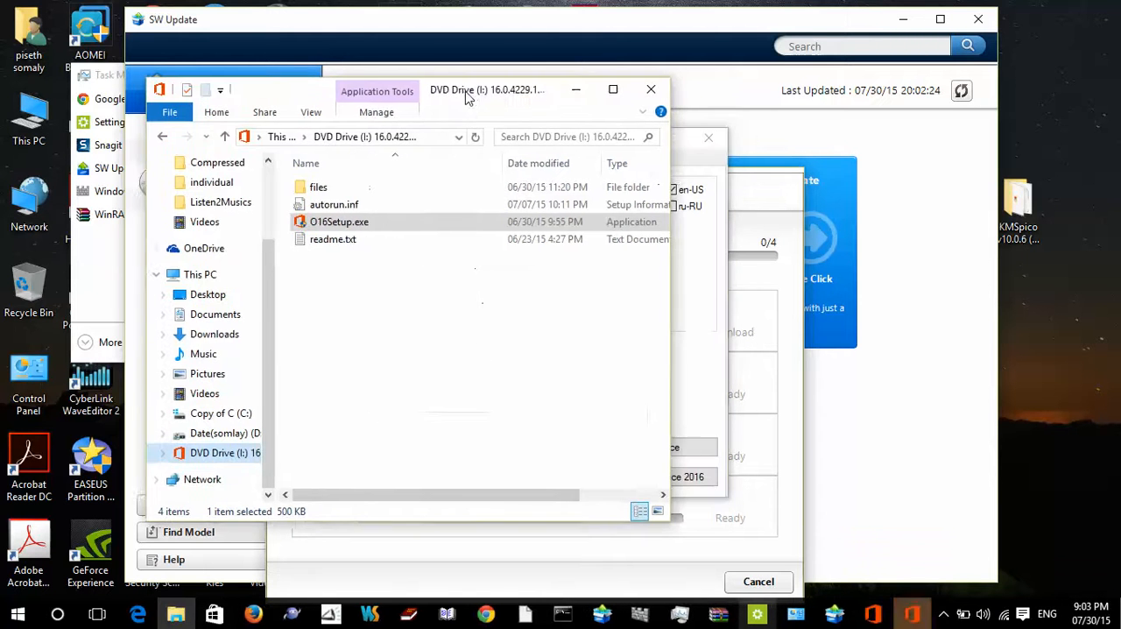
# - Let setup finish, dismiss 'You're all set', and launch Word 2016 via Start search 'word'
pyautogui.doubleClick(336, 220)
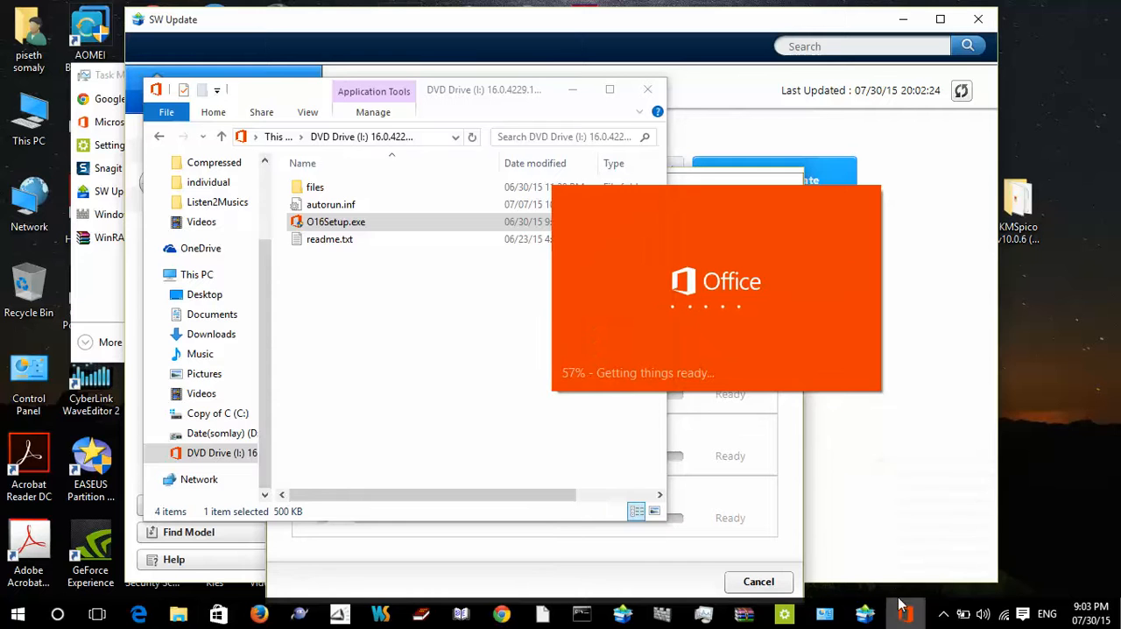
pyautogui.click(945, 613)
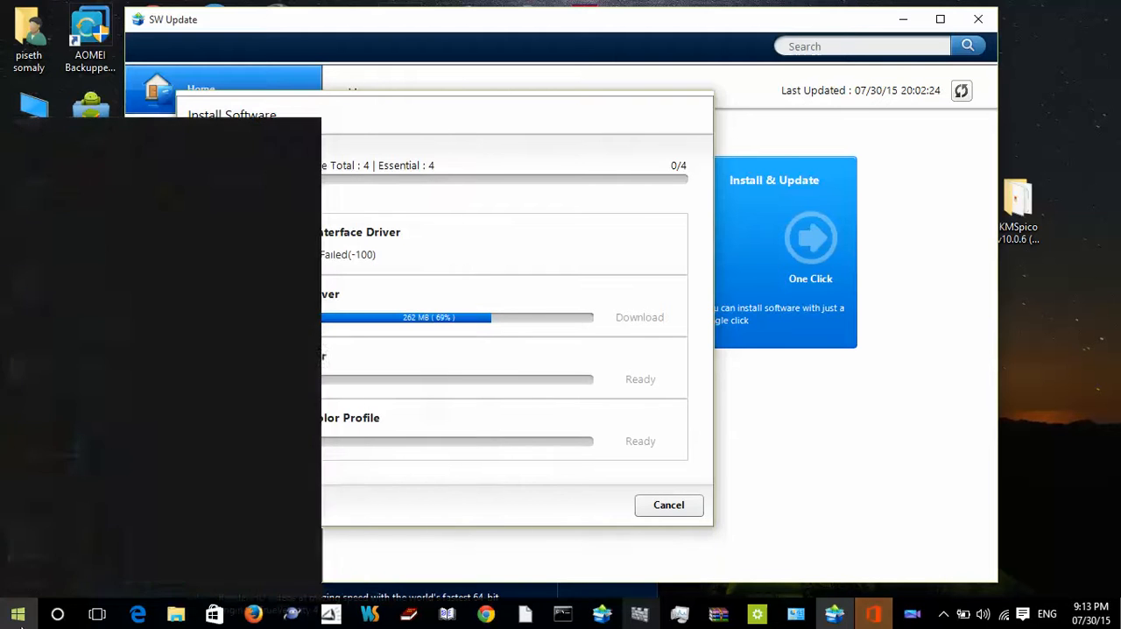
pyautogui.write('word')
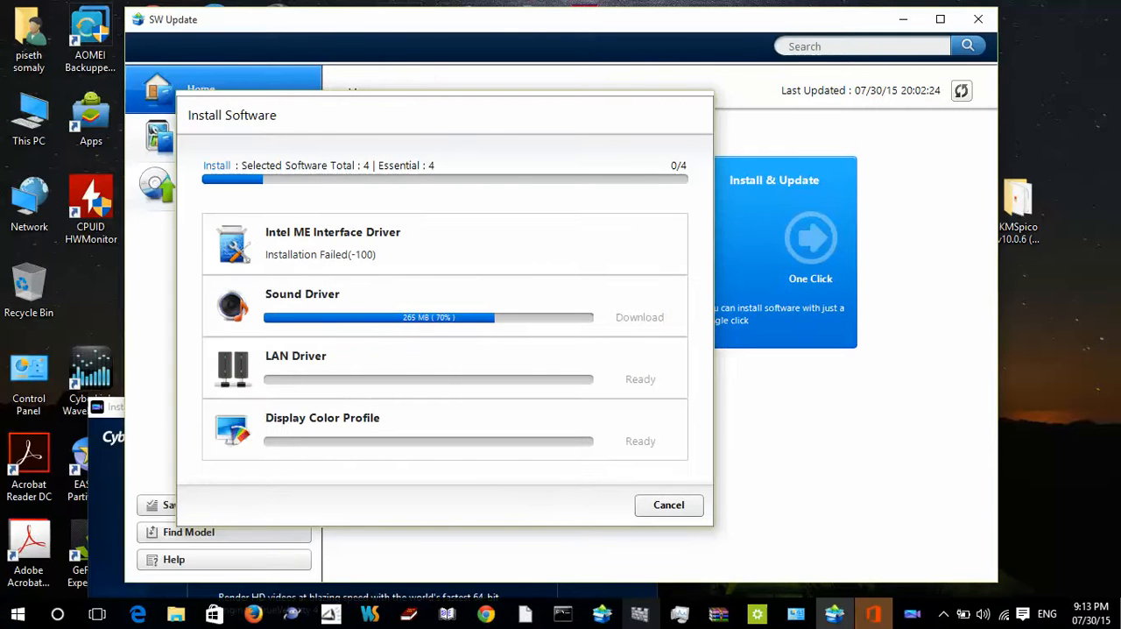
pyautogui.moveTo(543, 119)
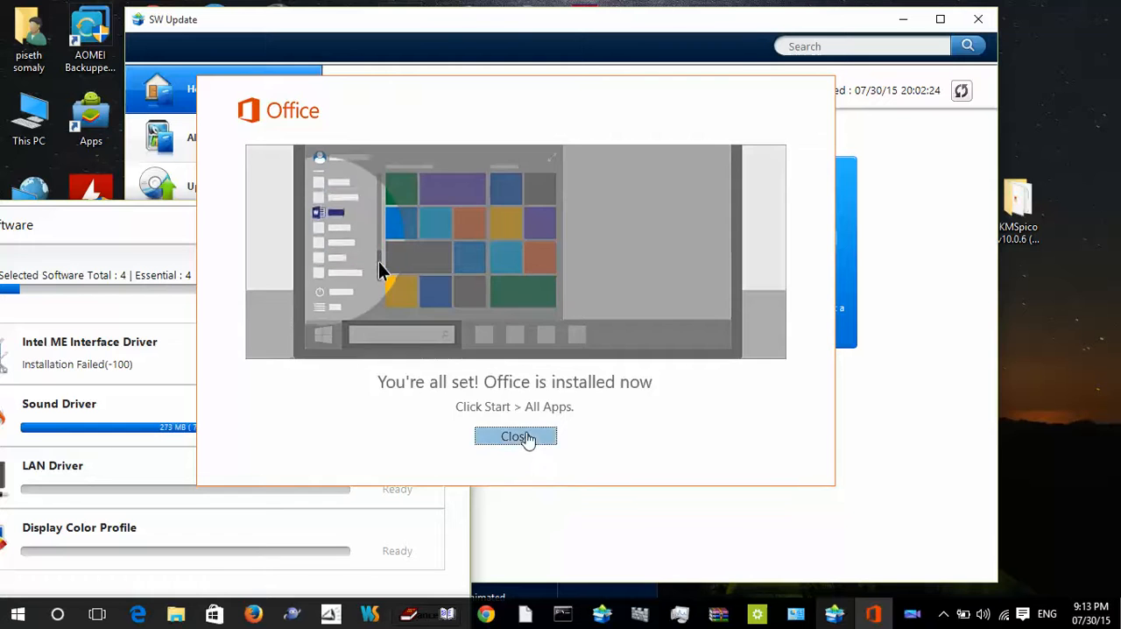
pyautogui.click(515, 436)
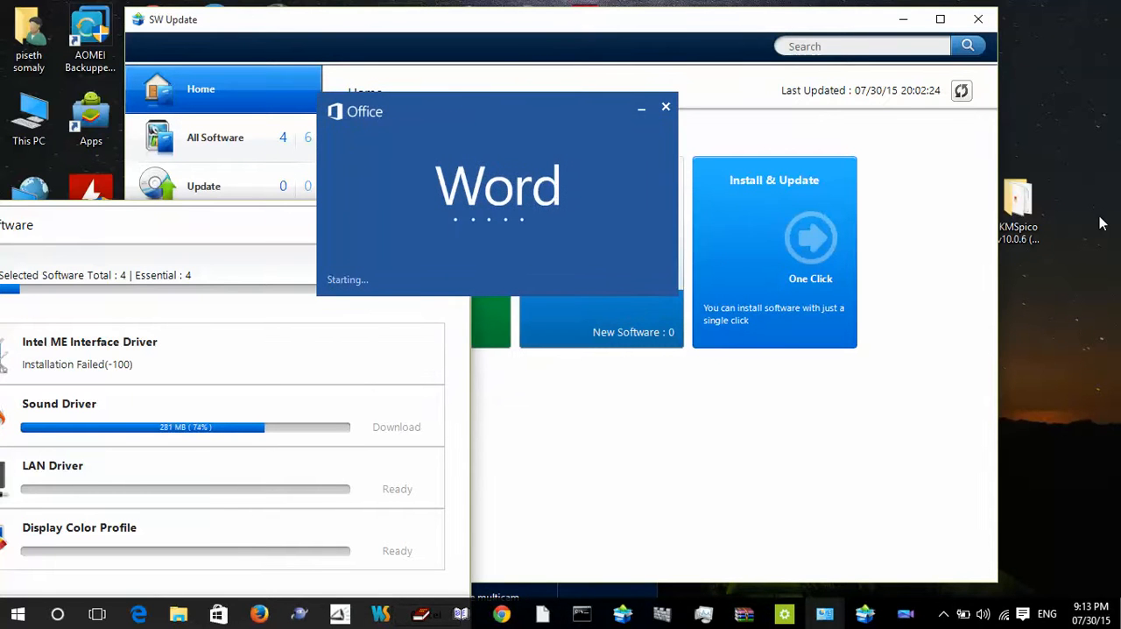
# - Create a new blank document (Document1) from Word's start screen
pyautogui.rightClick(1051, 219)
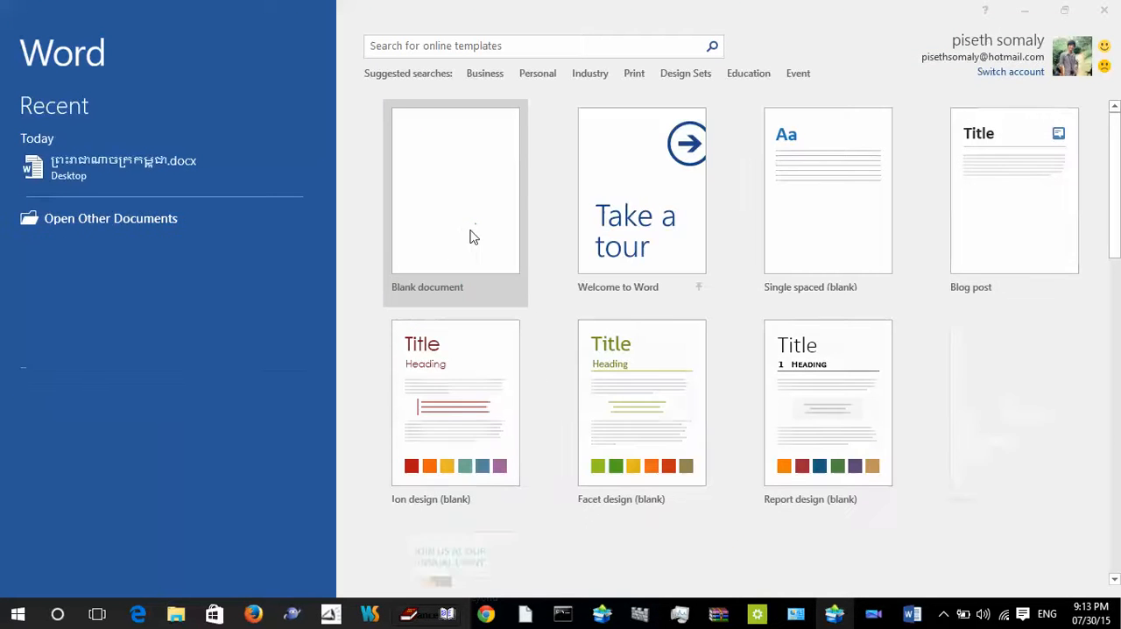
pyautogui.click(456, 189)
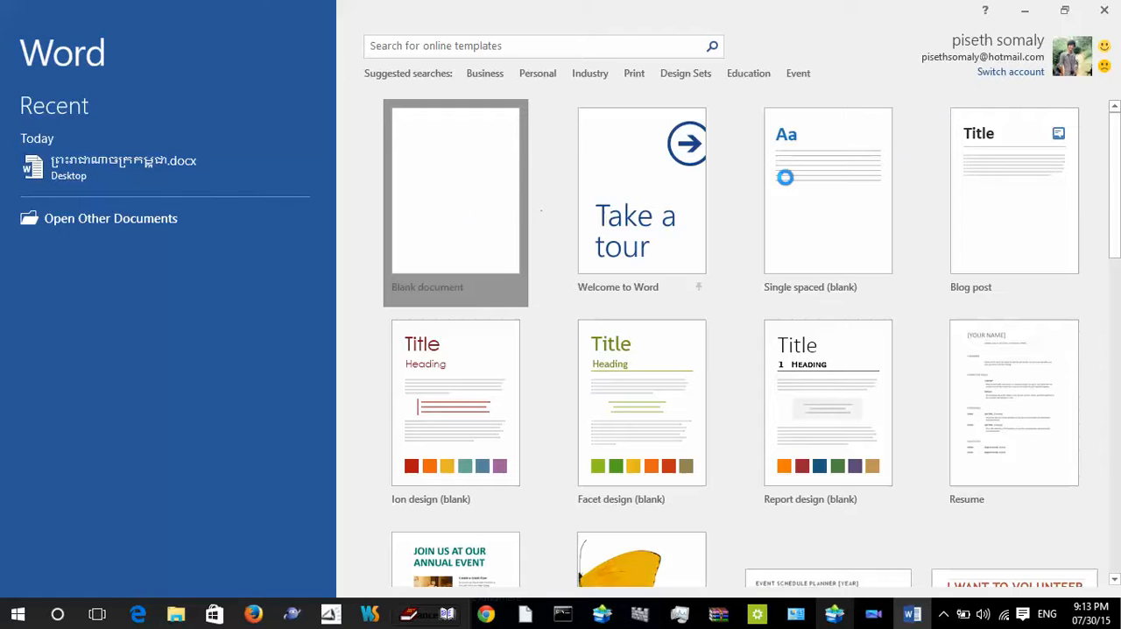
pyautogui.click(456, 189)
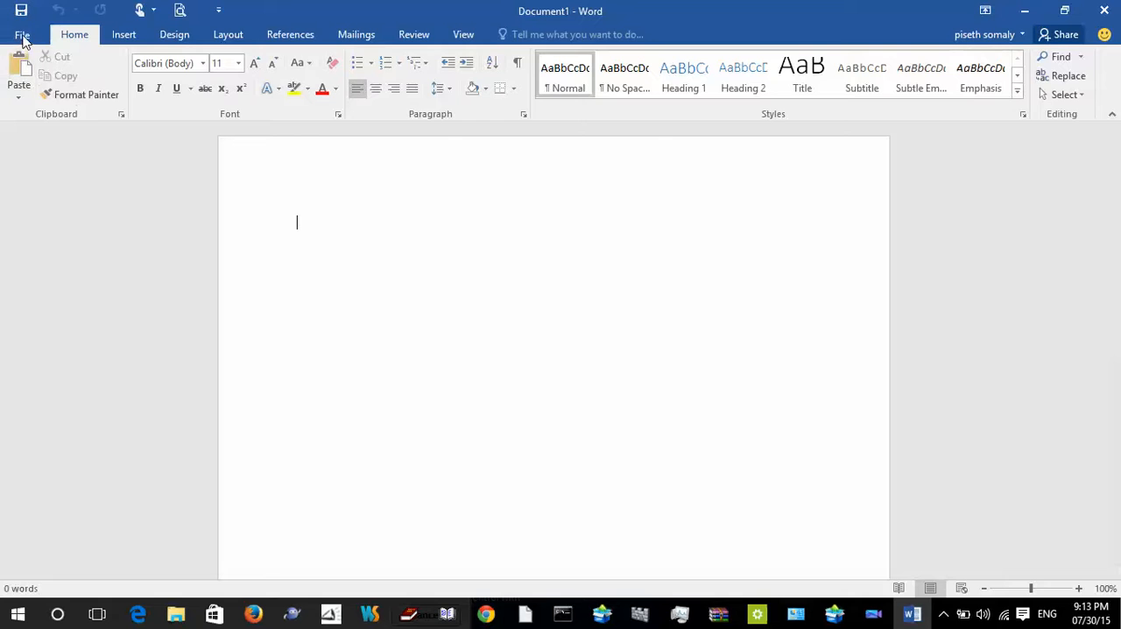
# - View the Account page confirming Office Professional Plus 2016 is activated, then close Word
pyautogui.click(22, 35)
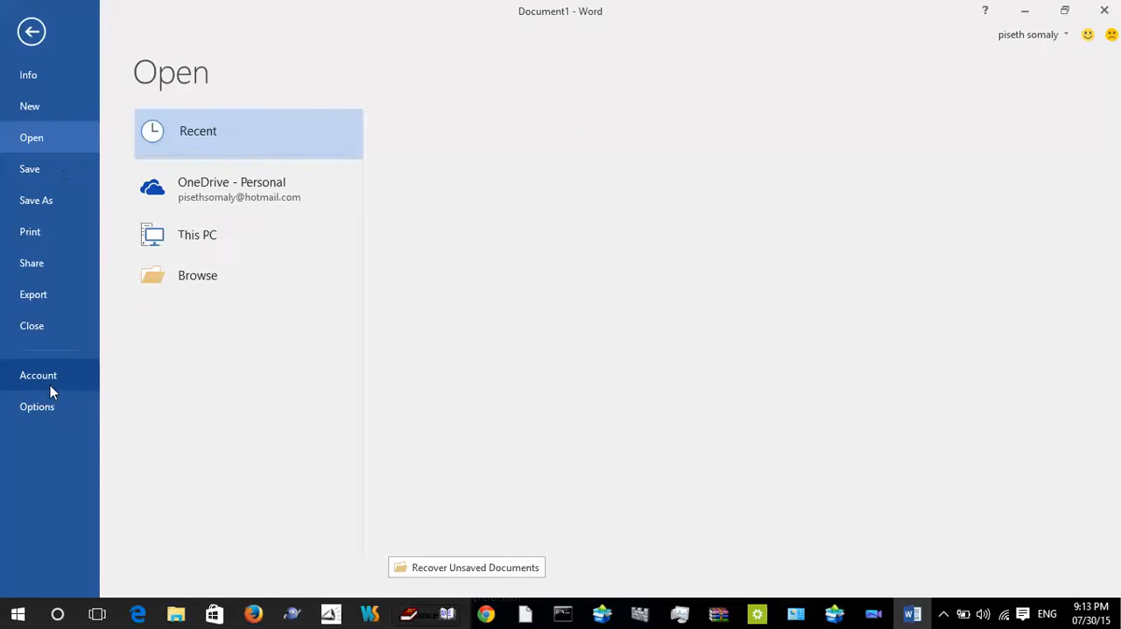
pyautogui.click(39, 375)
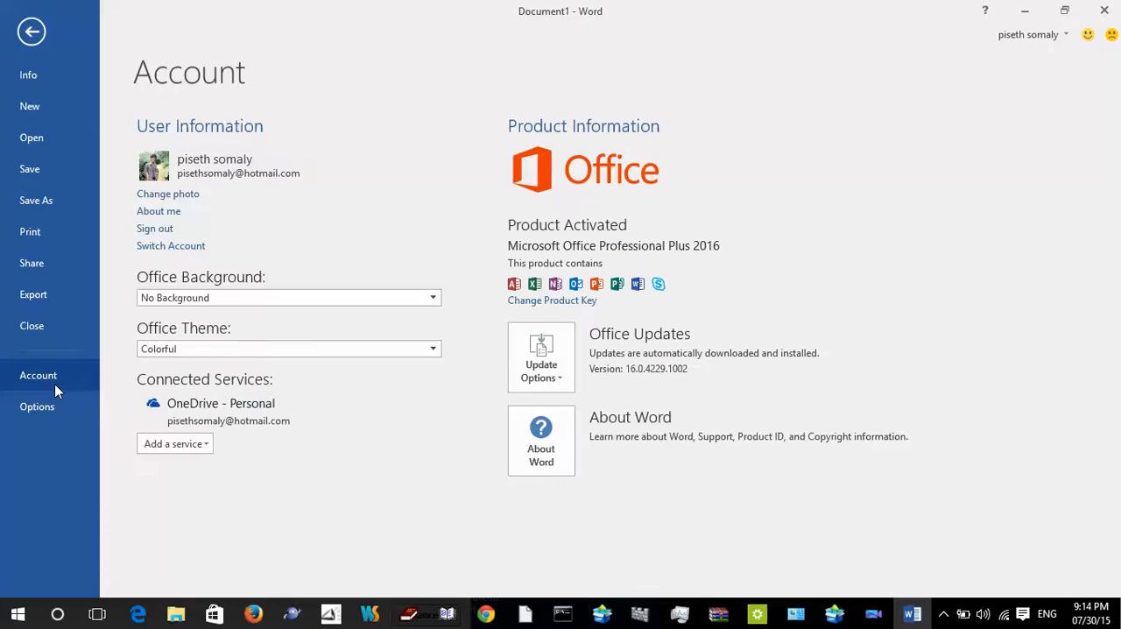
pyautogui.moveTo(673, 221)
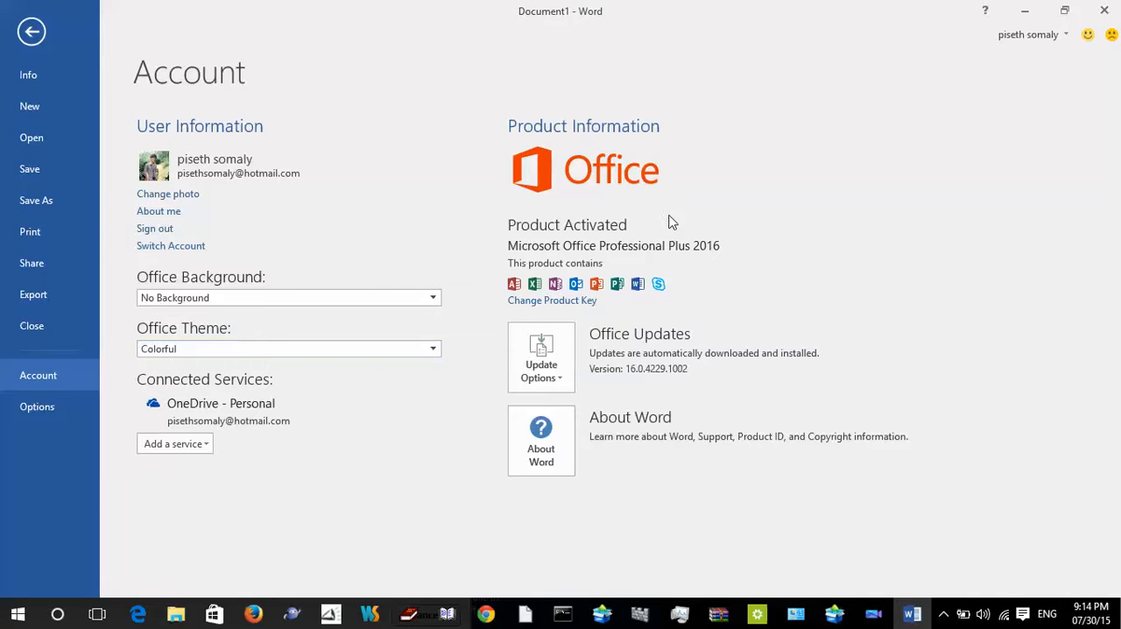
pyautogui.moveTo(648, 231)
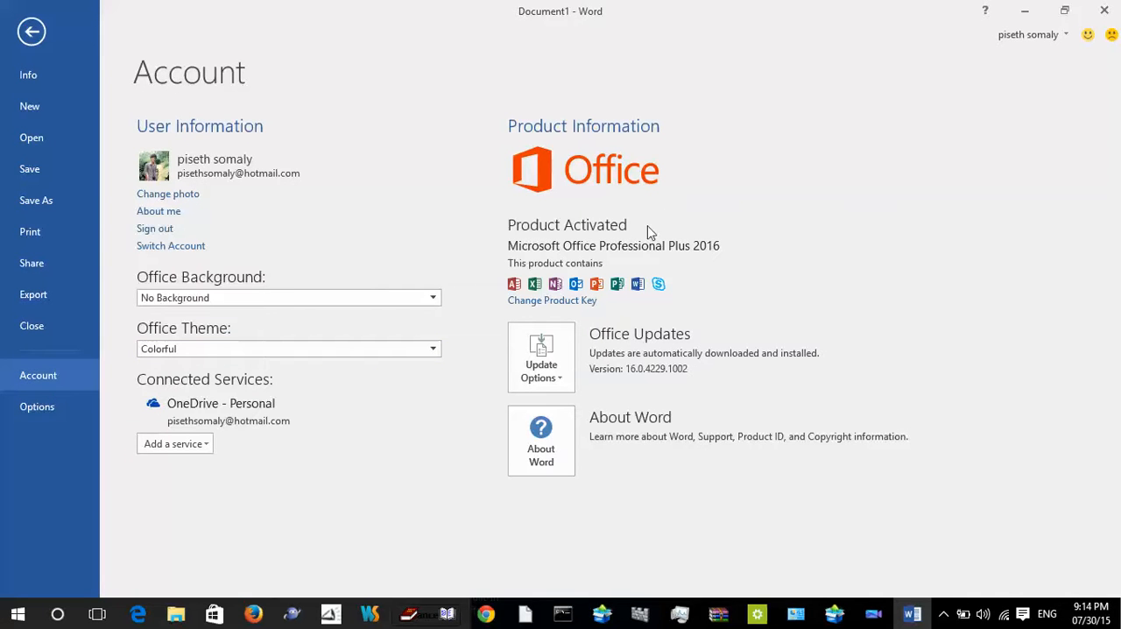
pyautogui.moveTo(522, 232)
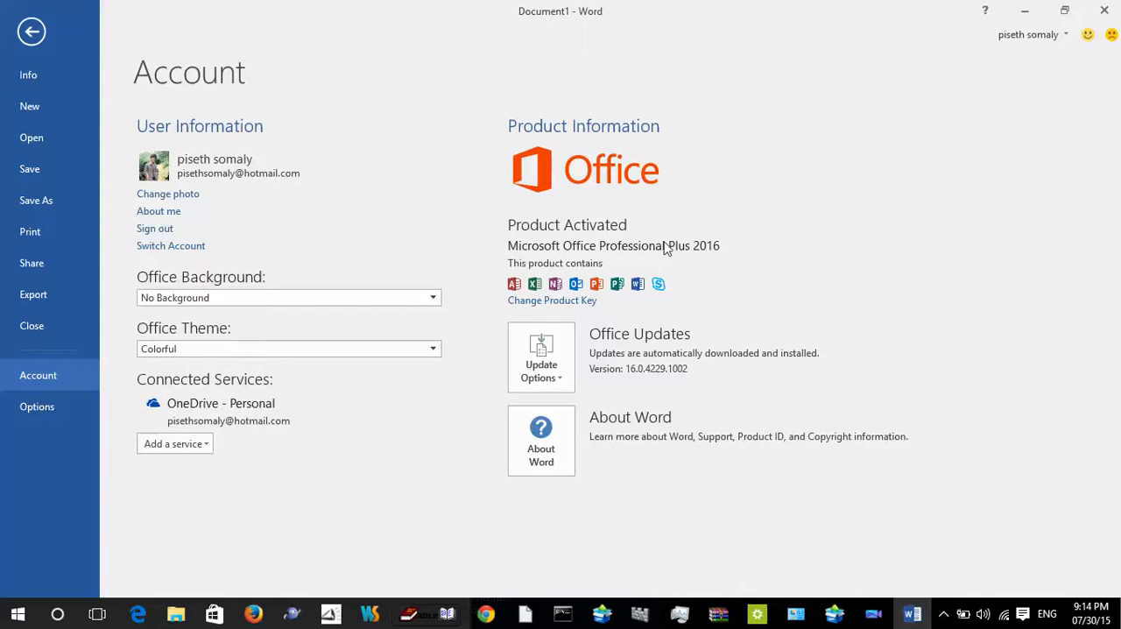
pyautogui.moveTo(638, 224)
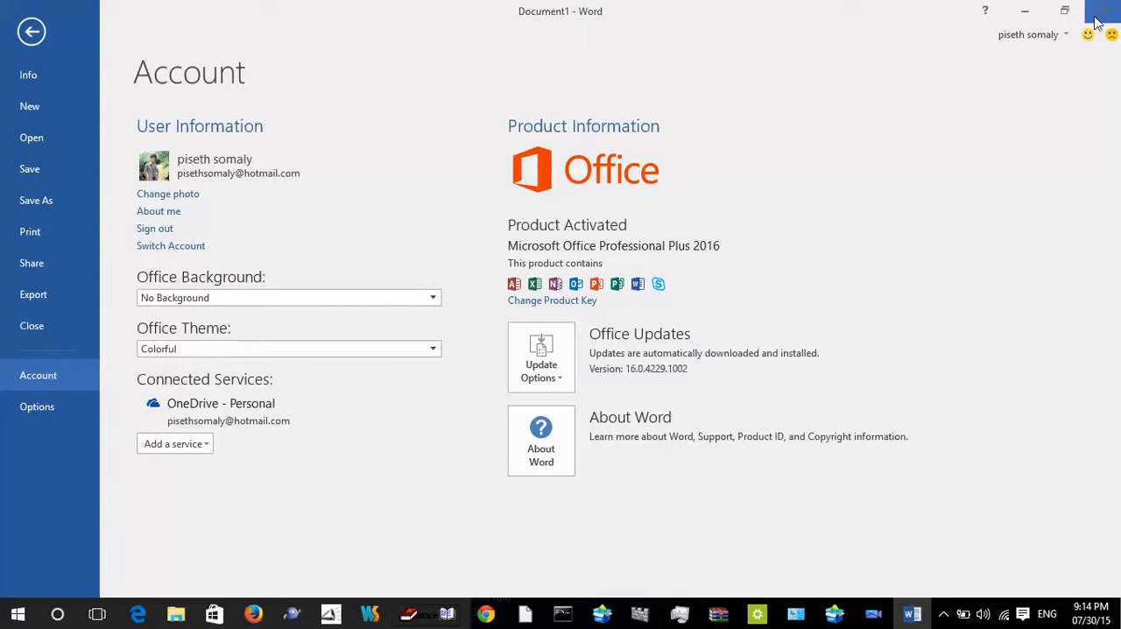
pyautogui.moveTo(1103, 14)
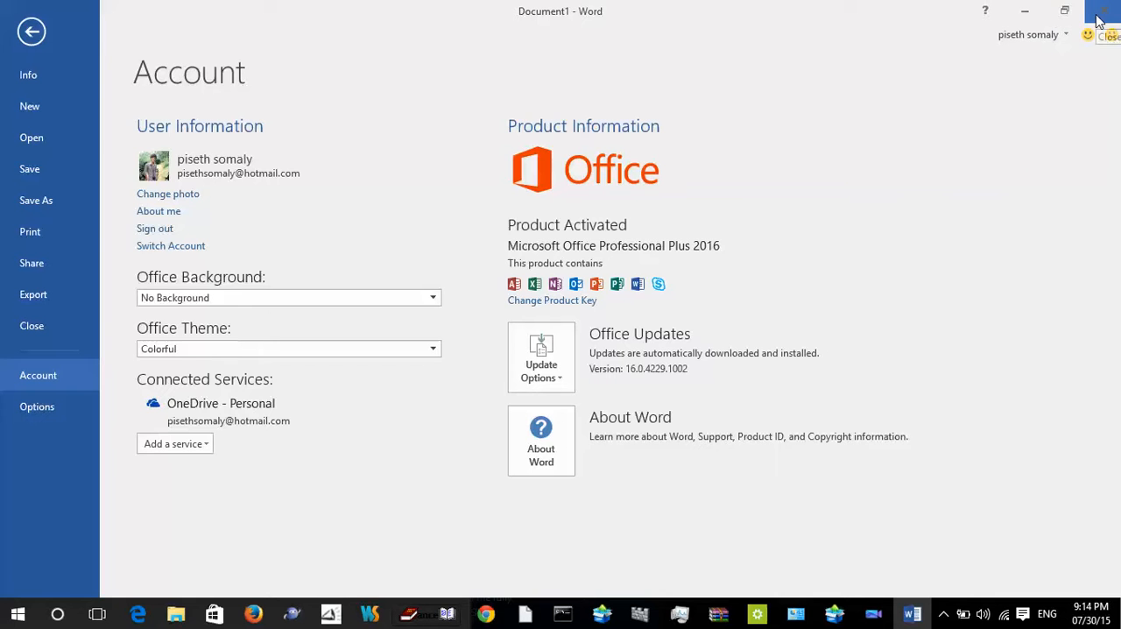
pyautogui.click(32, 32)
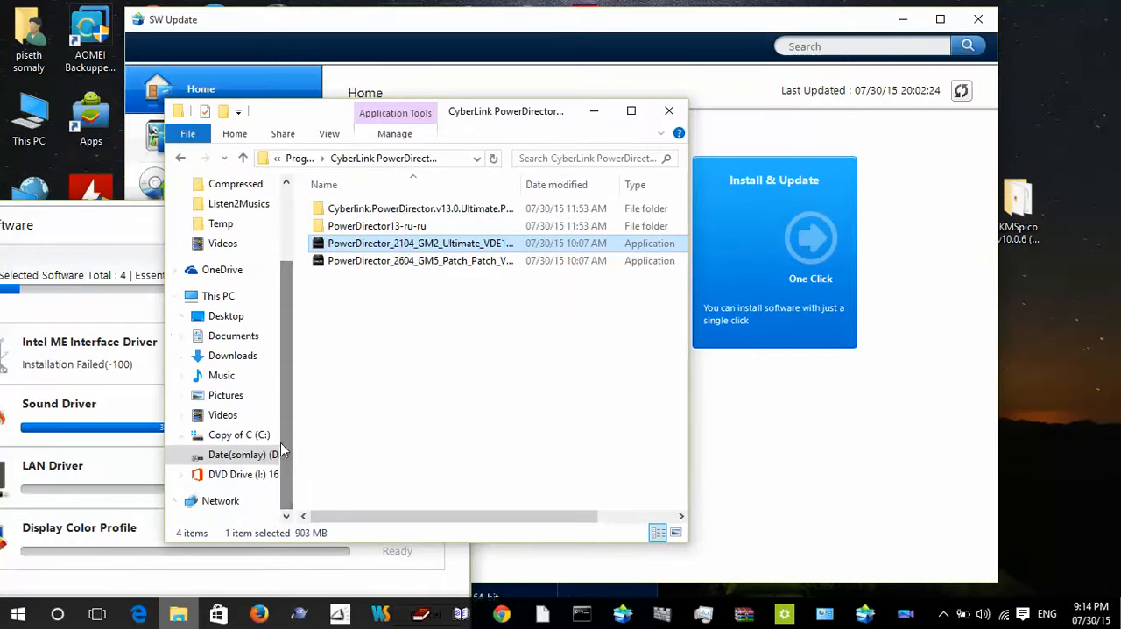
# - Navigate D: > Programs > Office_2016 > KMSAuto Lite Portable TEST4 to reach KMSAuto.exe
pyautogui.click(237, 454)
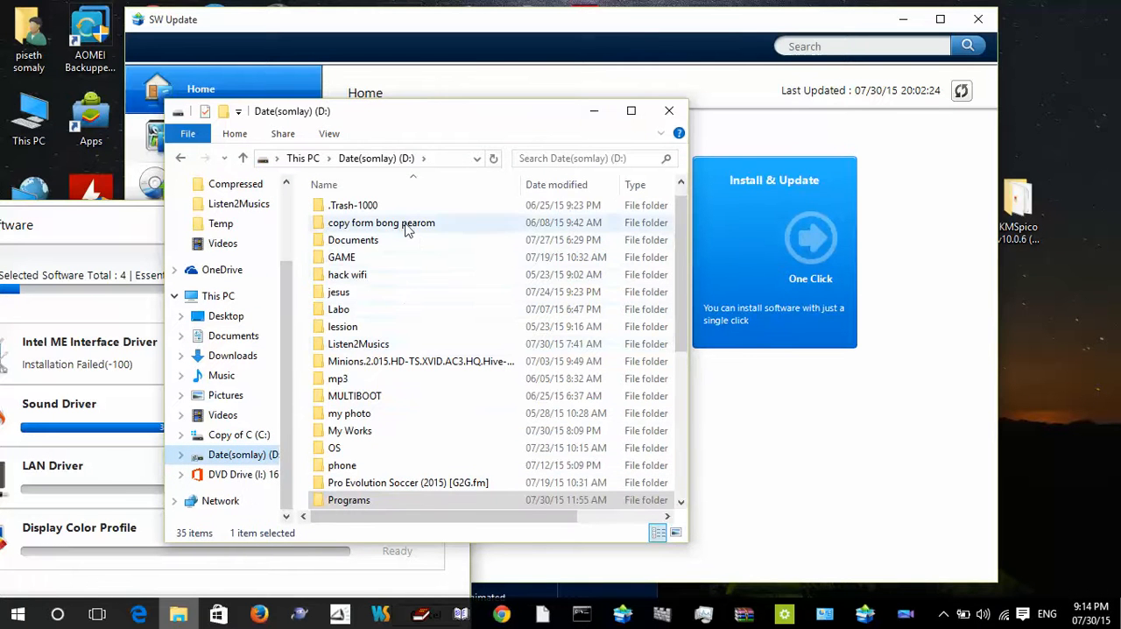
pyautogui.doubleClick(354, 238)
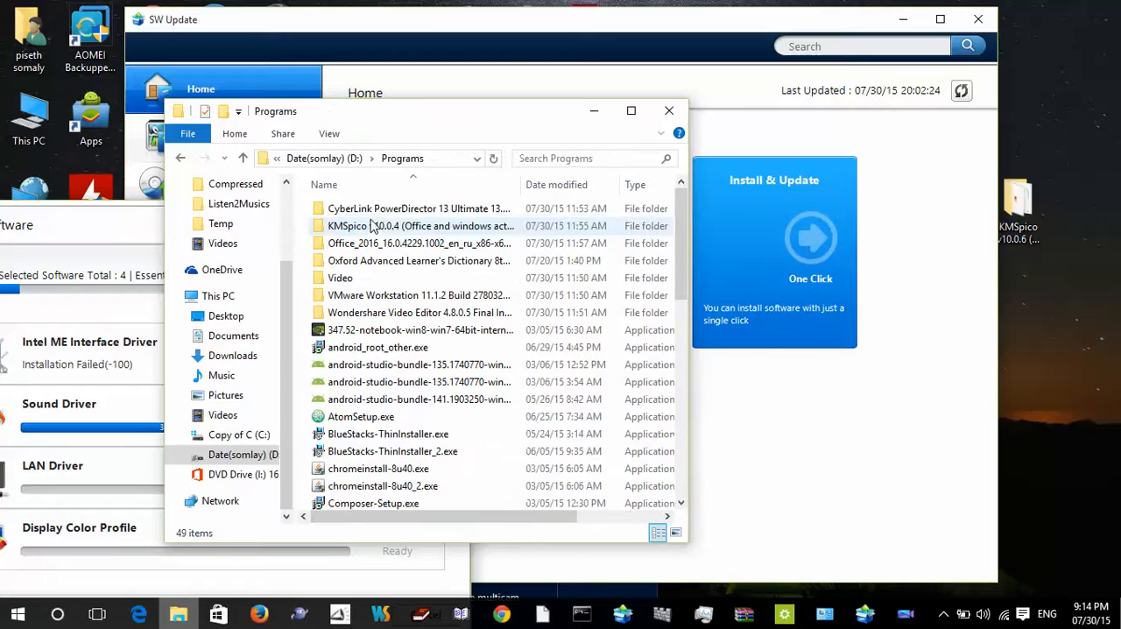
pyautogui.doubleClick(418, 242)
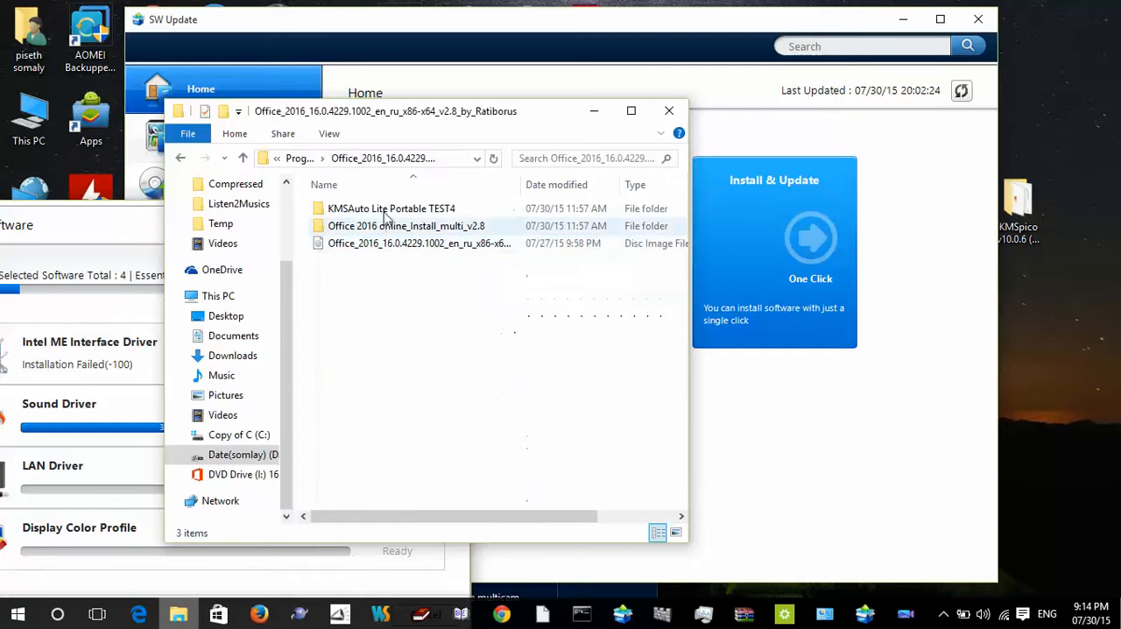
pyautogui.doubleClick(392, 209)
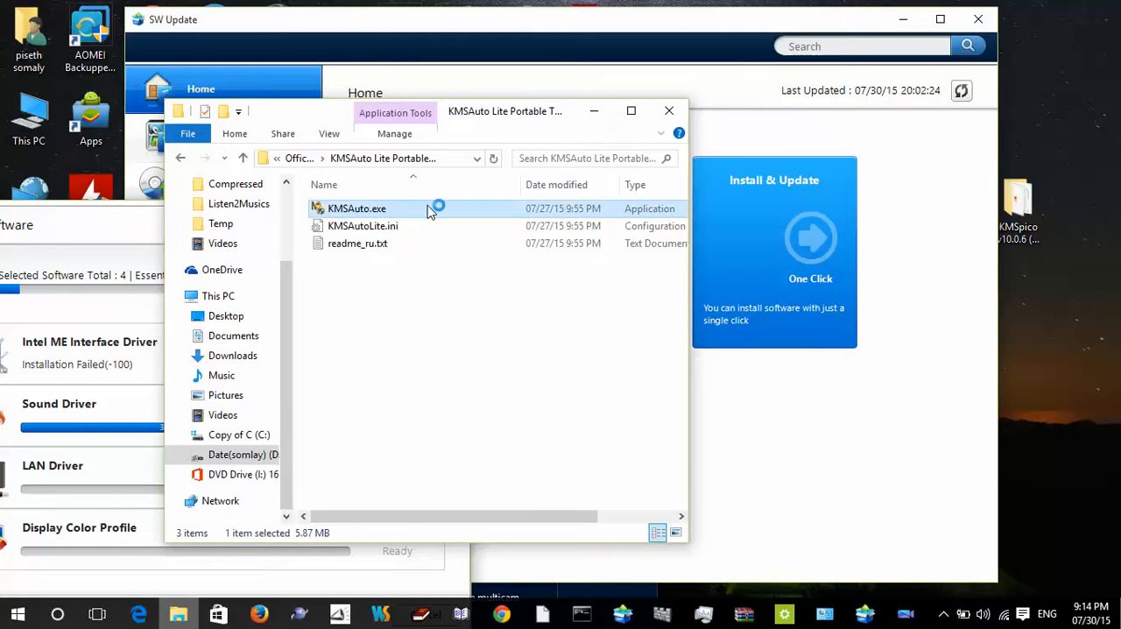
pyautogui.moveTo(452, 287)
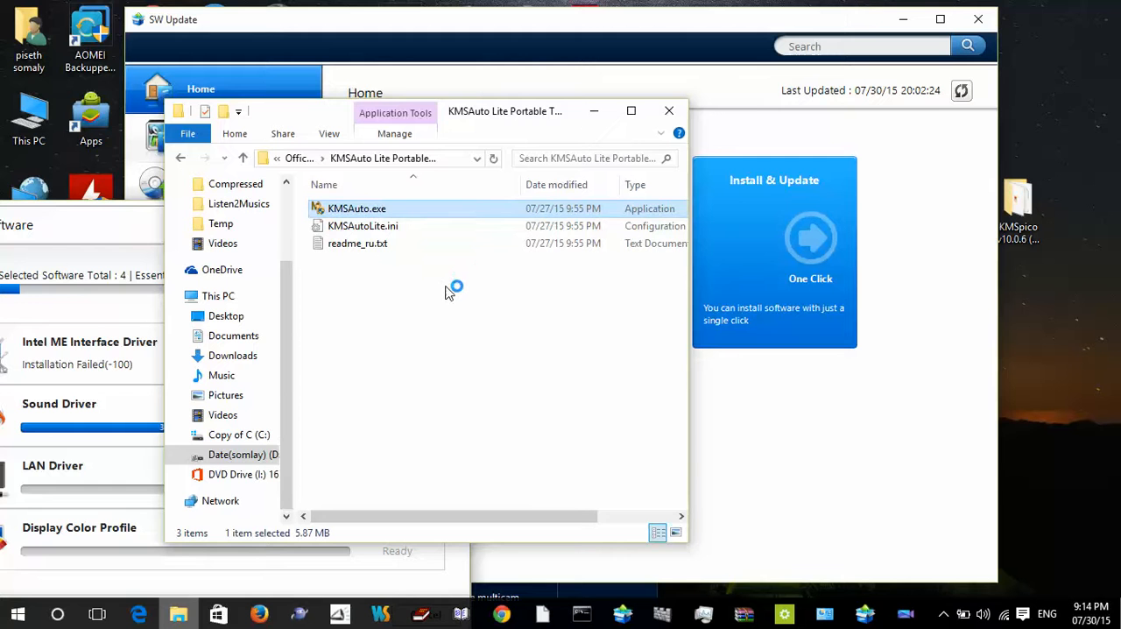
pyautogui.moveTo(620, 340)
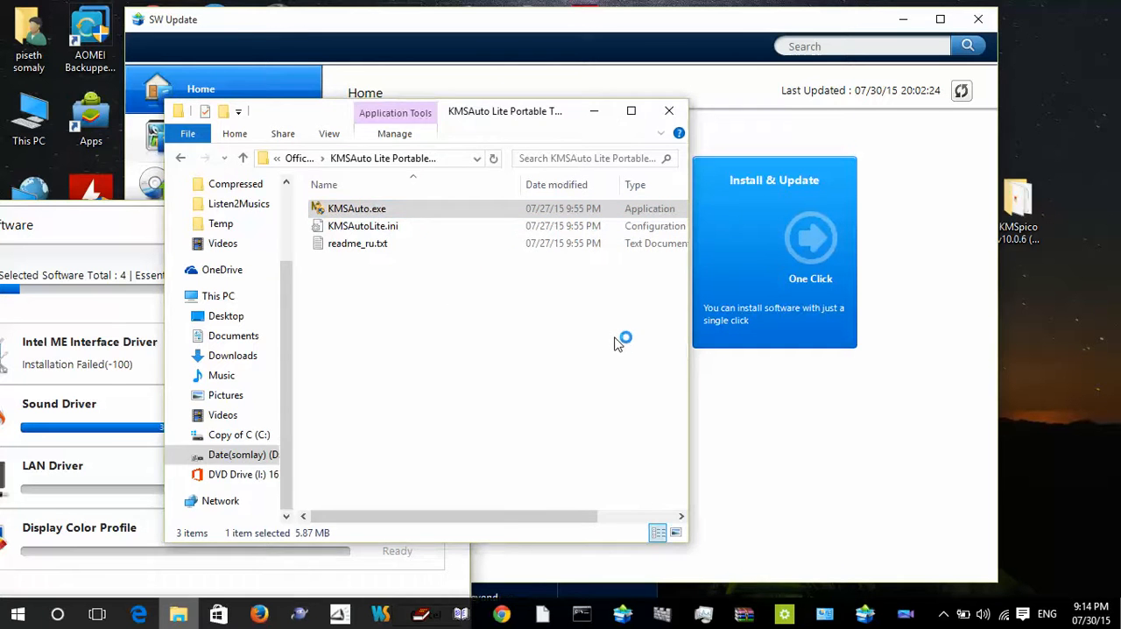
# - Launch KMSAuto Lite and run its Office activation until the log reports ACTIVATION SUCCESSFUL
pyautogui.doubleClick(358, 208)
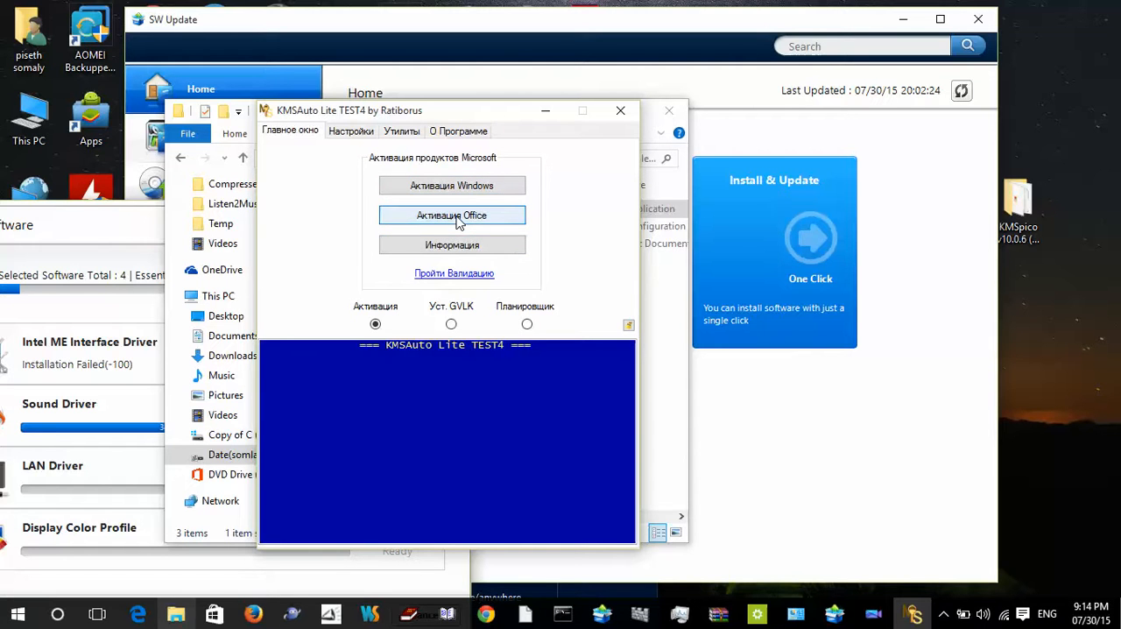
pyautogui.click(452, 214)
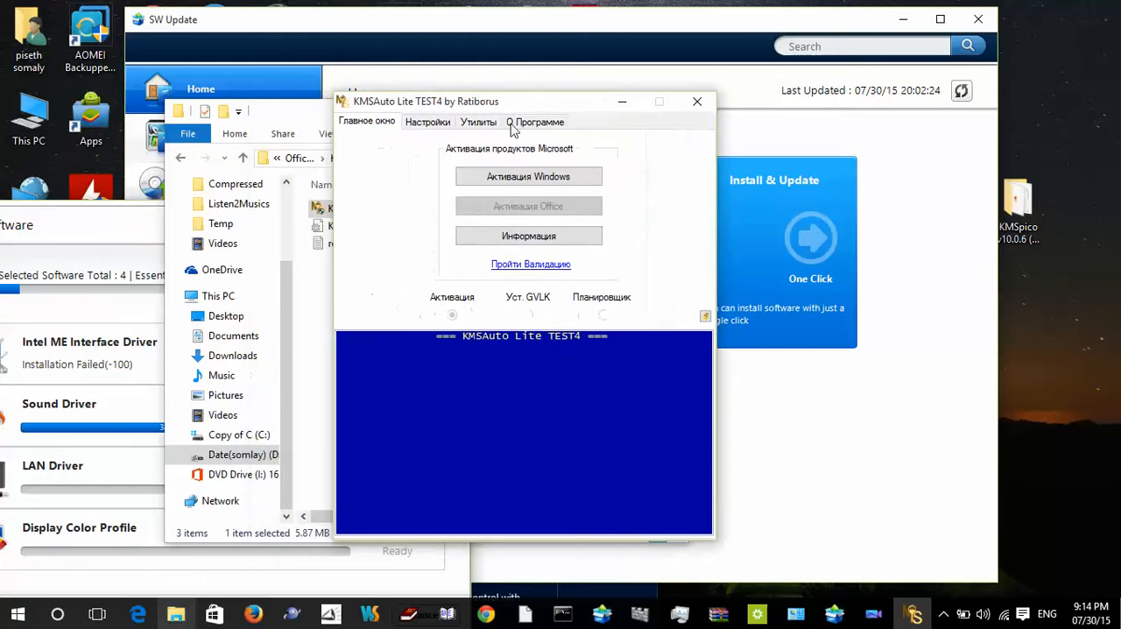
pyautogui.click(529, 175)
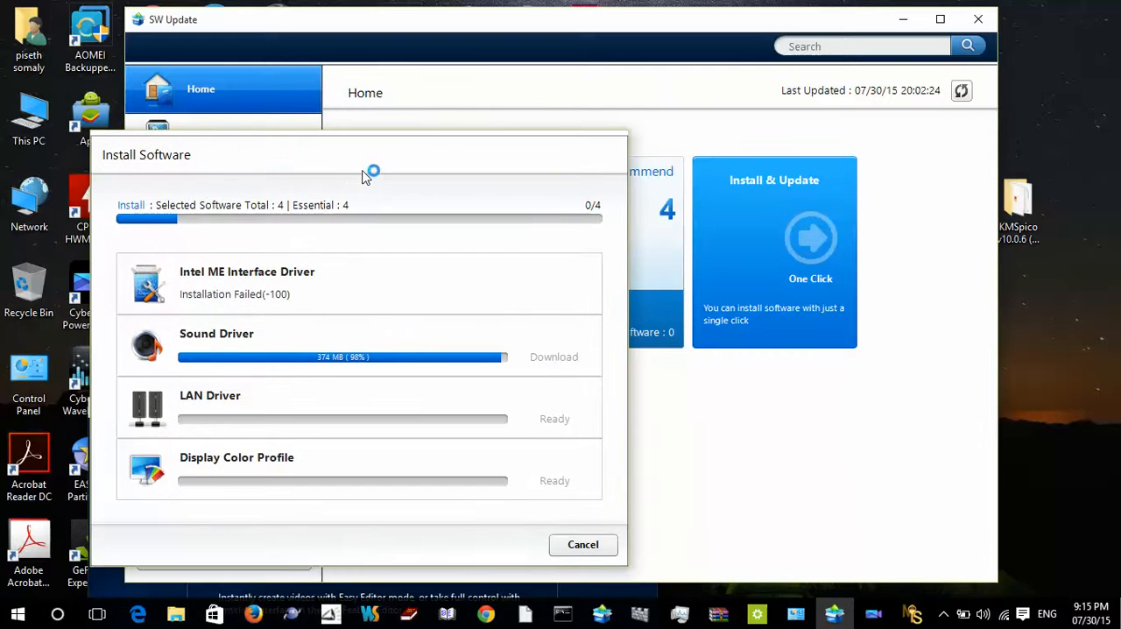
pyautogui.moveTo(368, 172); pyautogui.dragTo(289, 140)
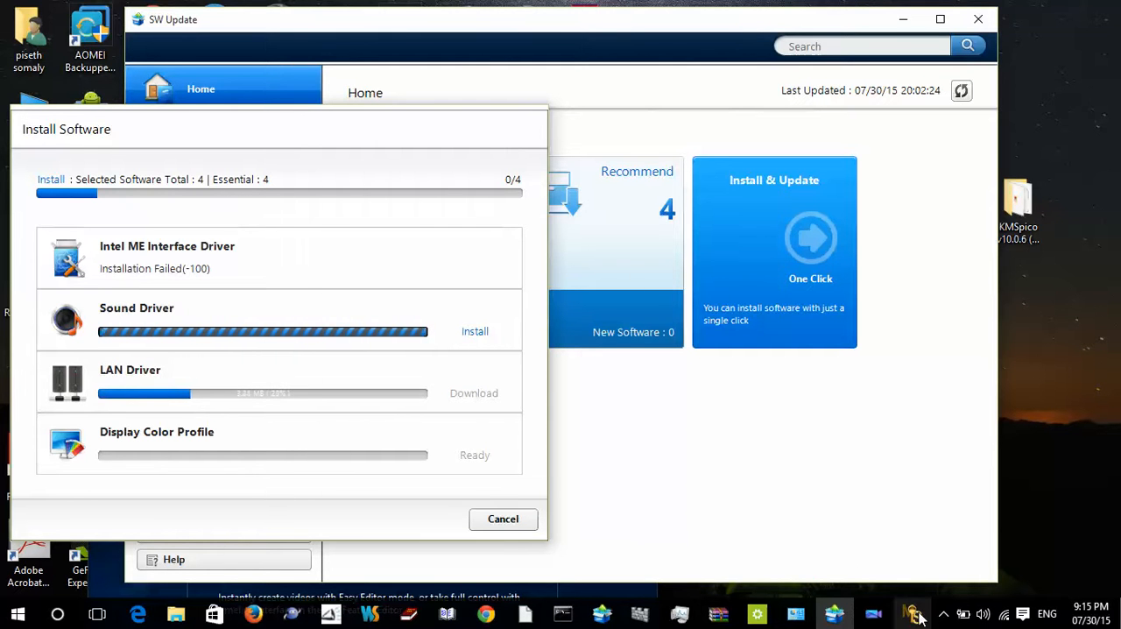
# - Bring KMSAuto back into view, confirm Completed, and minimize the tool
pyautogui.click(911, 613)
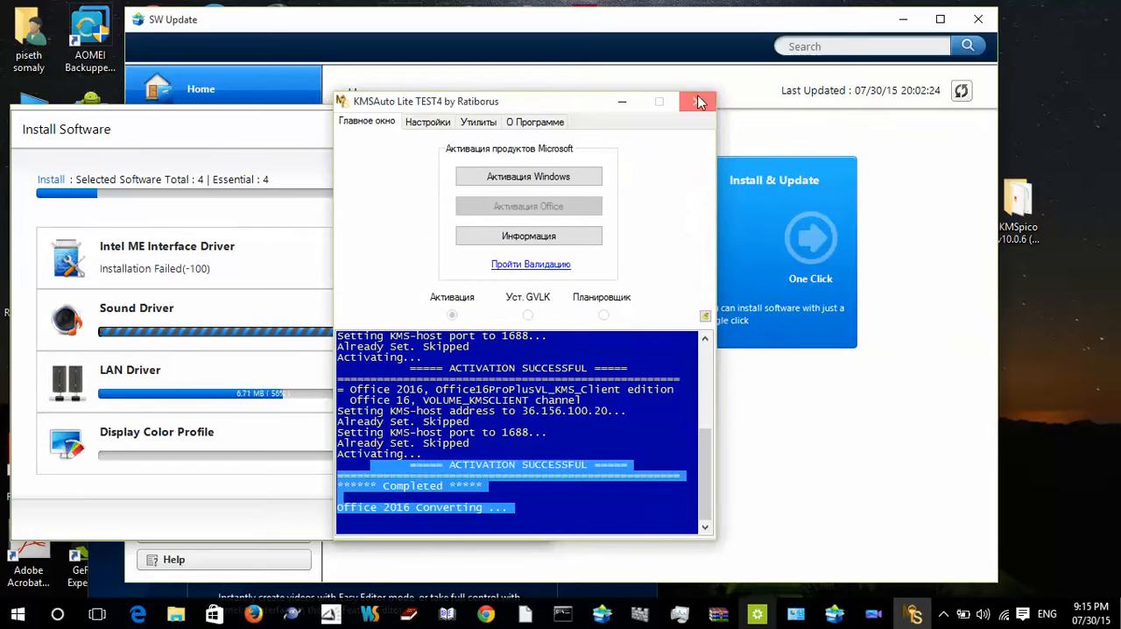
pyautogui.moveTo(872, 596)
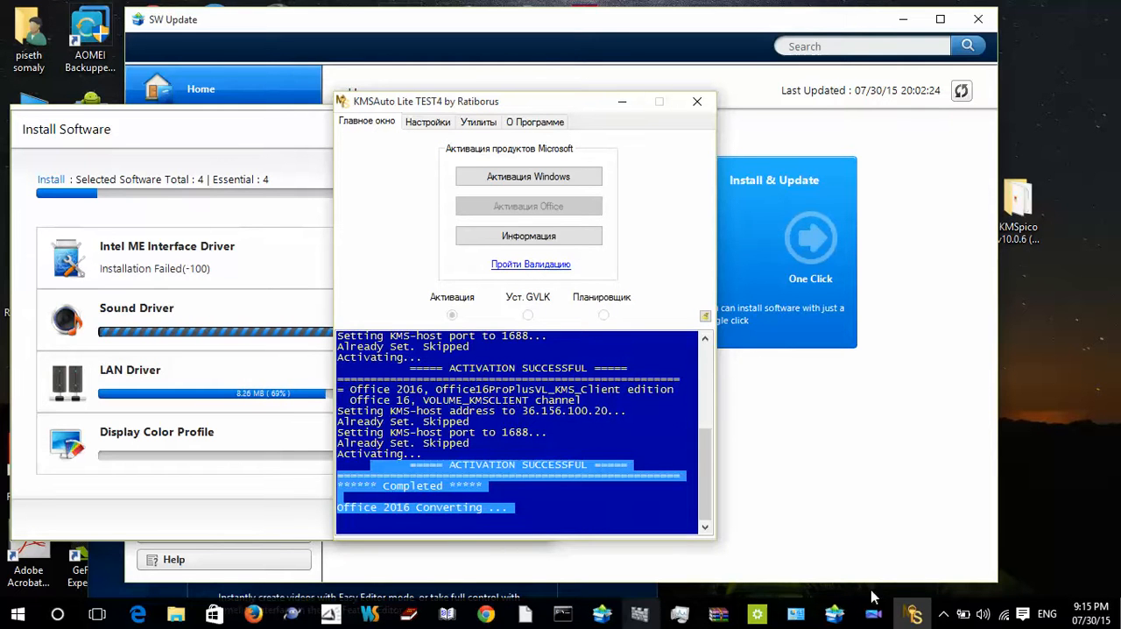
pyautogui.moveTo(945, 610)
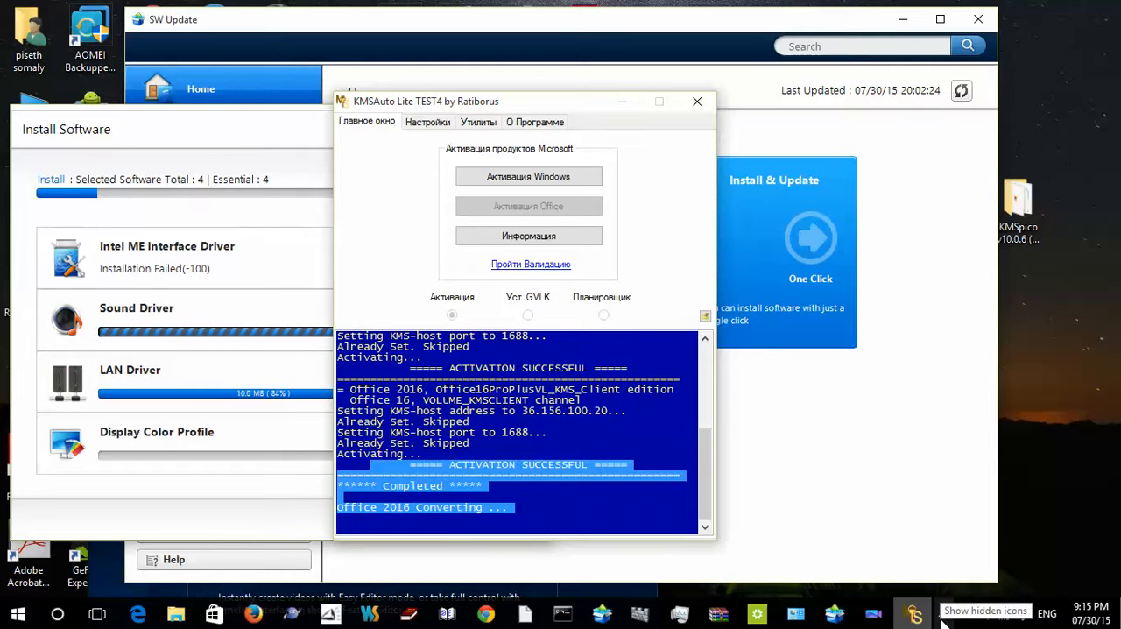
pyautogui.click(944, 613)
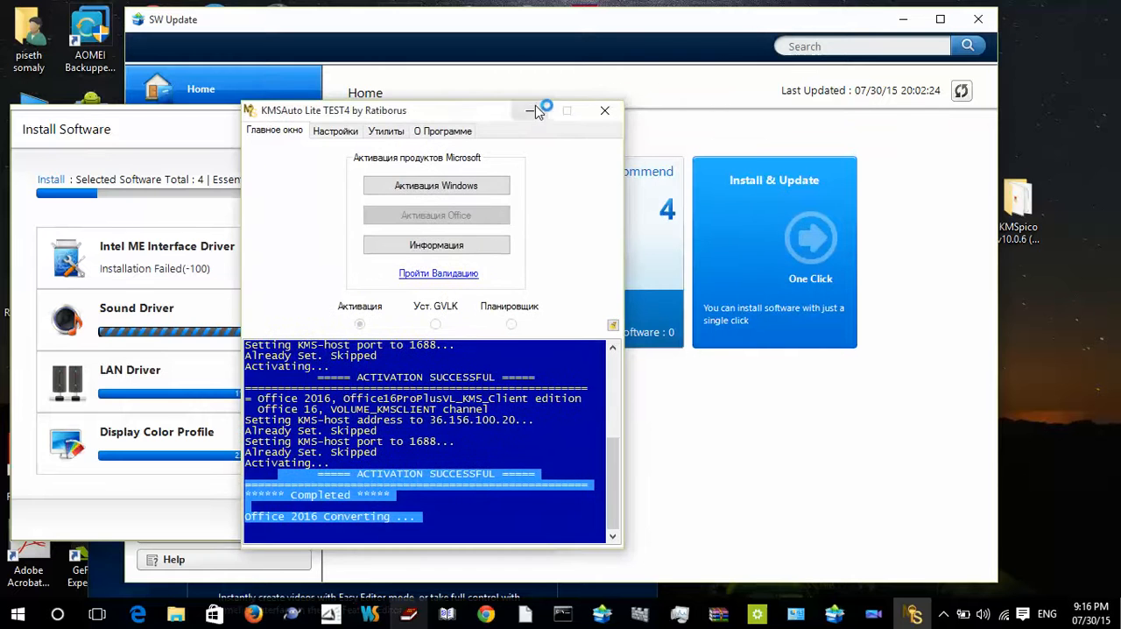
pyautogui.click(547, 109)
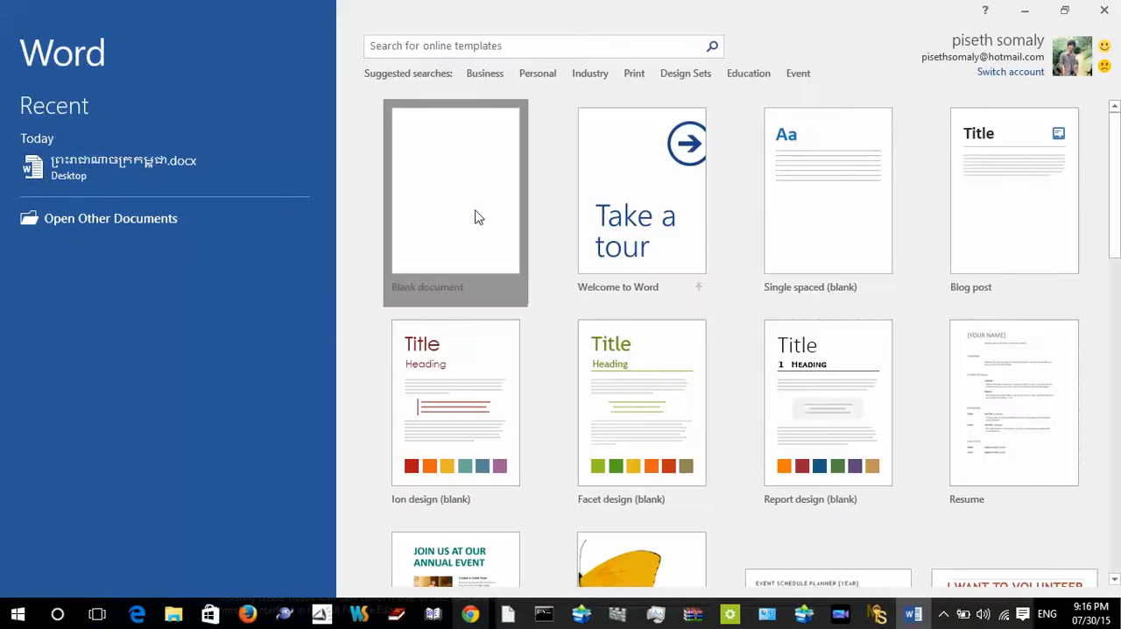
# - Create a new blank document (Document1) from Word's start screen
pyautogui.click(455, 188)
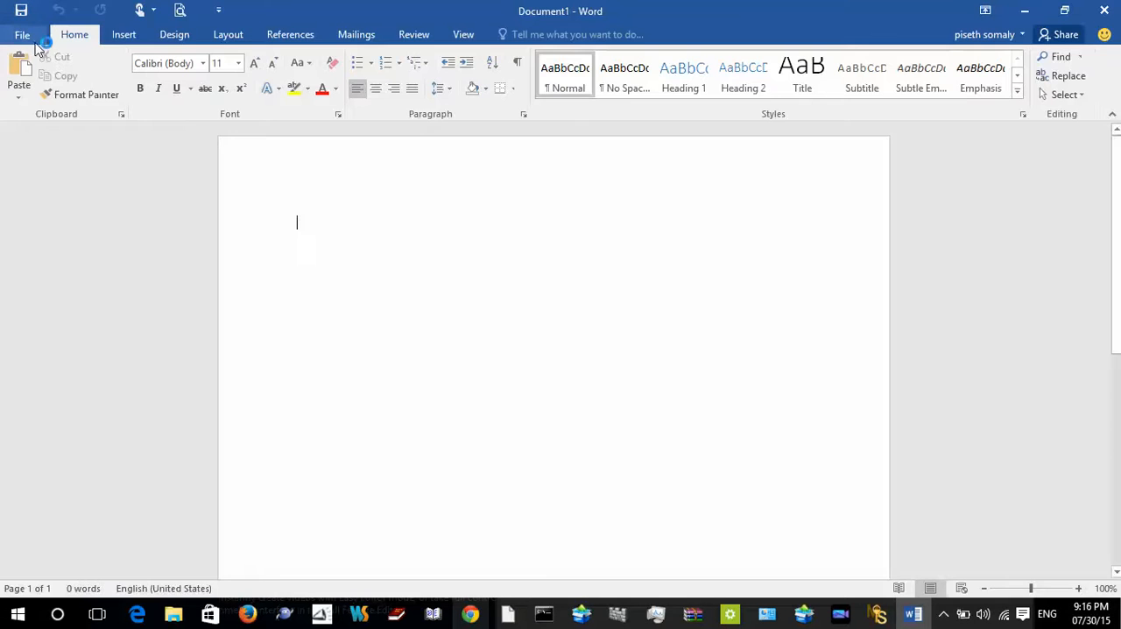
# - Show the Account page confirming Office Professional Plus 2016 as Product Activated
pyautogui.click(21, 35)
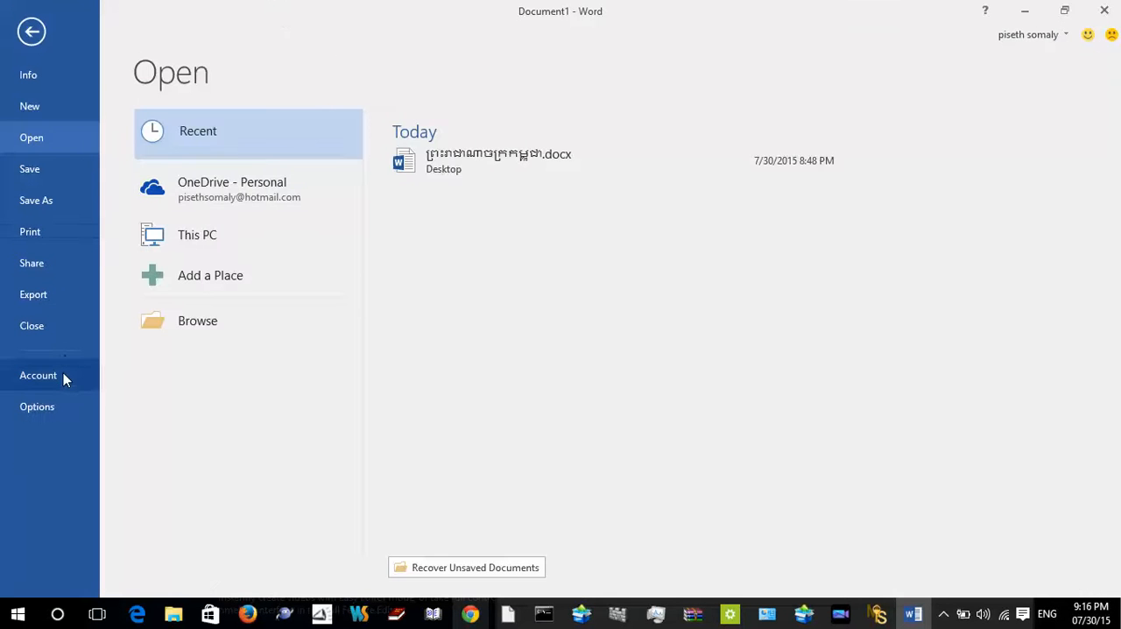
pyautogui.click(38, 375)
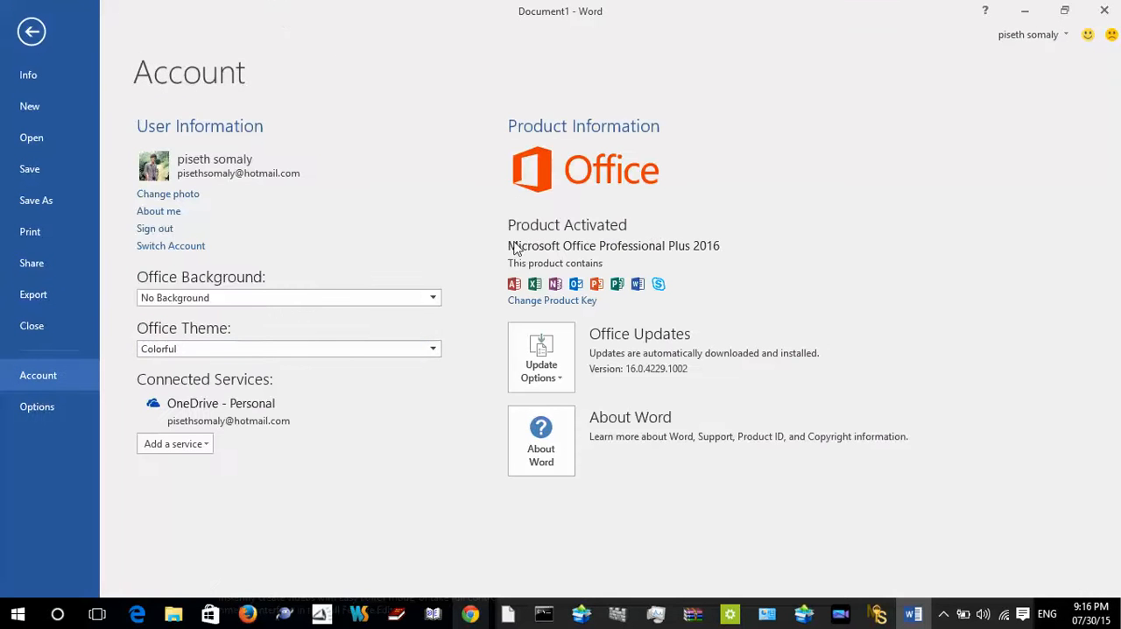
pyautogui.moveTo(716, 256)
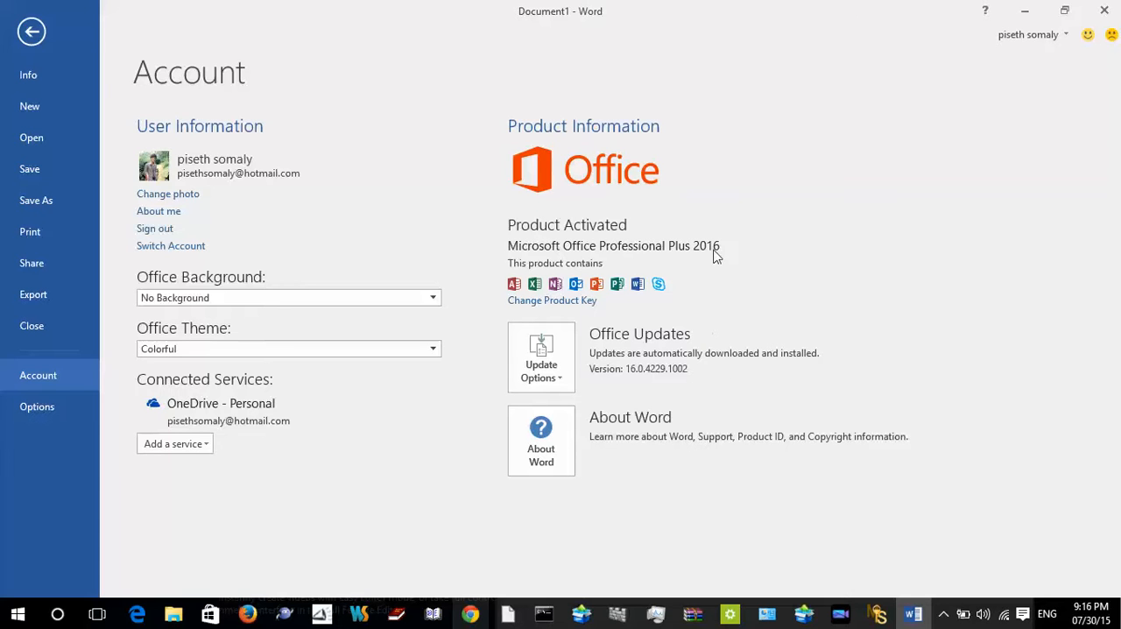
pyautogui.moveTo(893, 476)
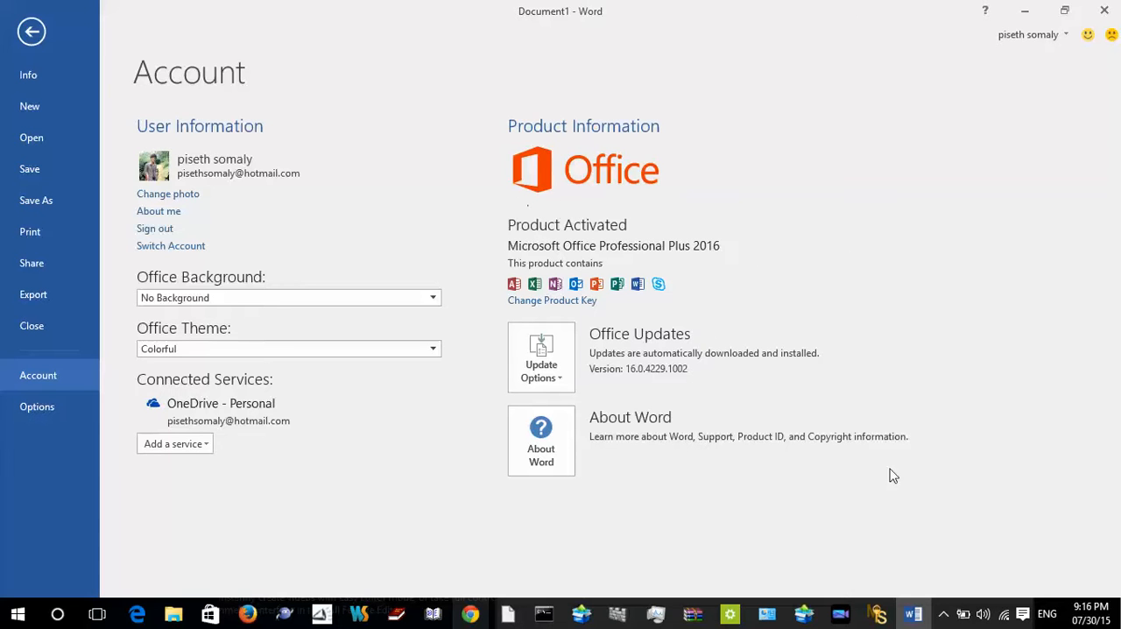